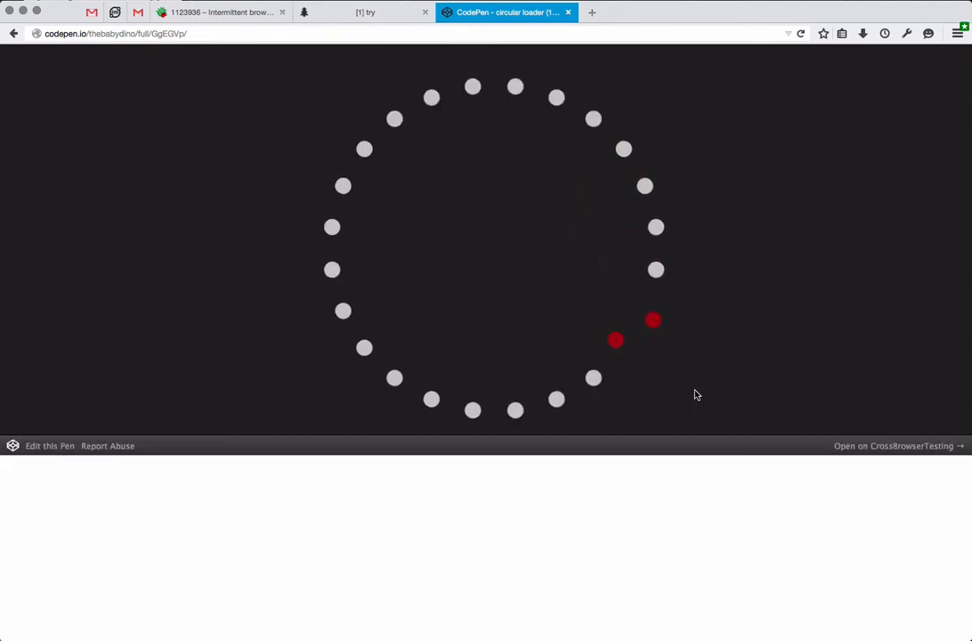
# Open the Inspector on div.loader and toggle its node to show the 6-second rot animation
pyautogui.press('F12')
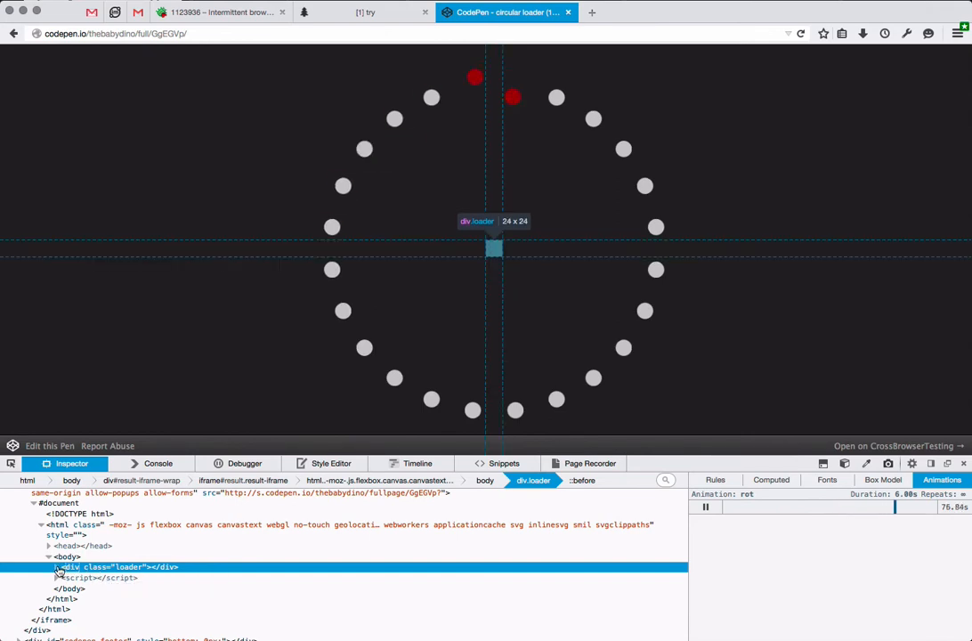
pyautogui.click(55, 568)
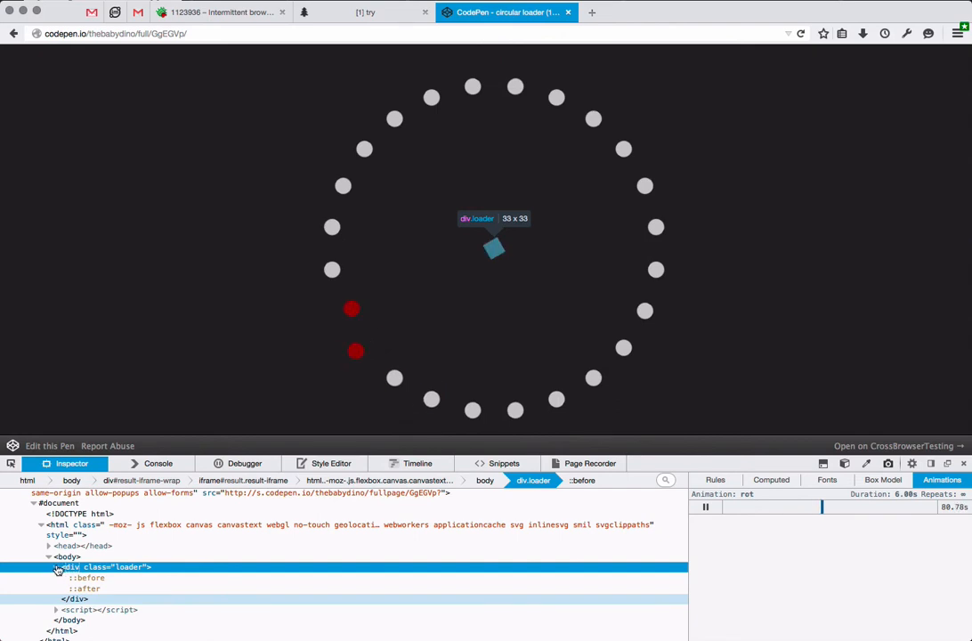
pyautogui.click(56, 567)
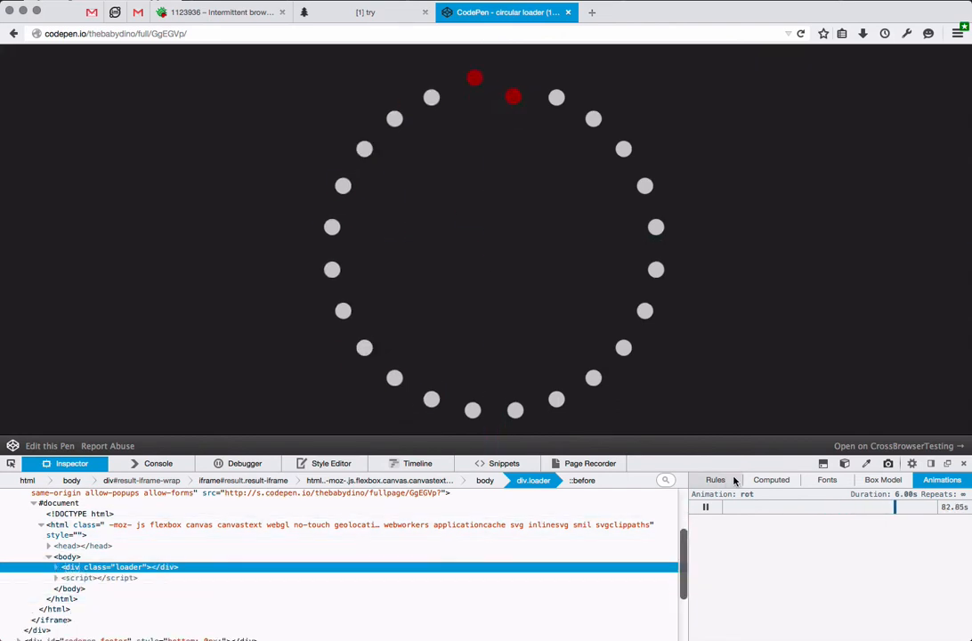
# Display the .loader rule's box-shadow dots and 12-step, 6-second rot animation declaration
pyautogui.click(716, 480)
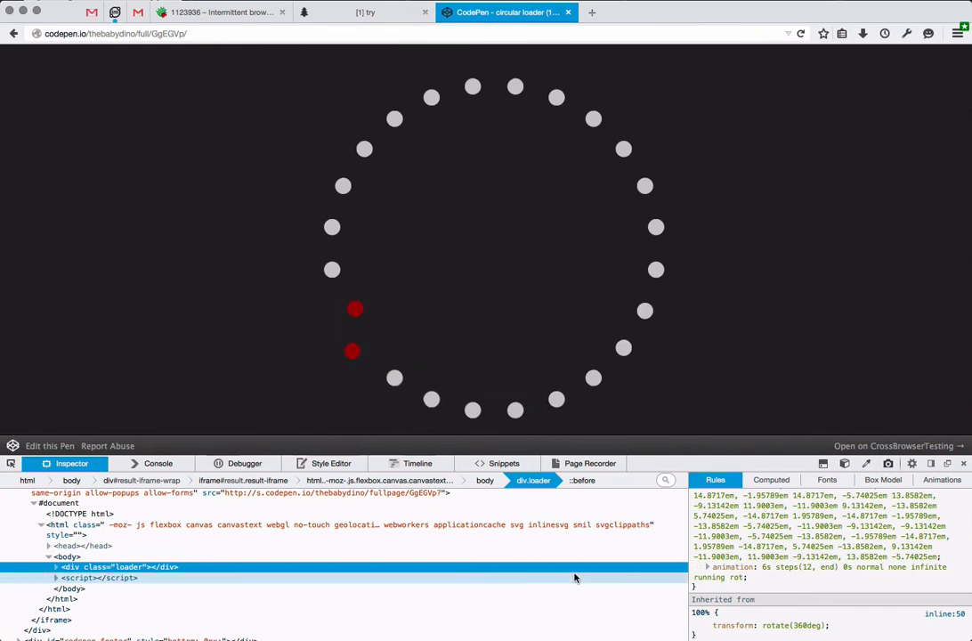
# Pause the loader's rot animation in the Animations sidebar at about 142 seconds
pyautogui.click(941, 479)
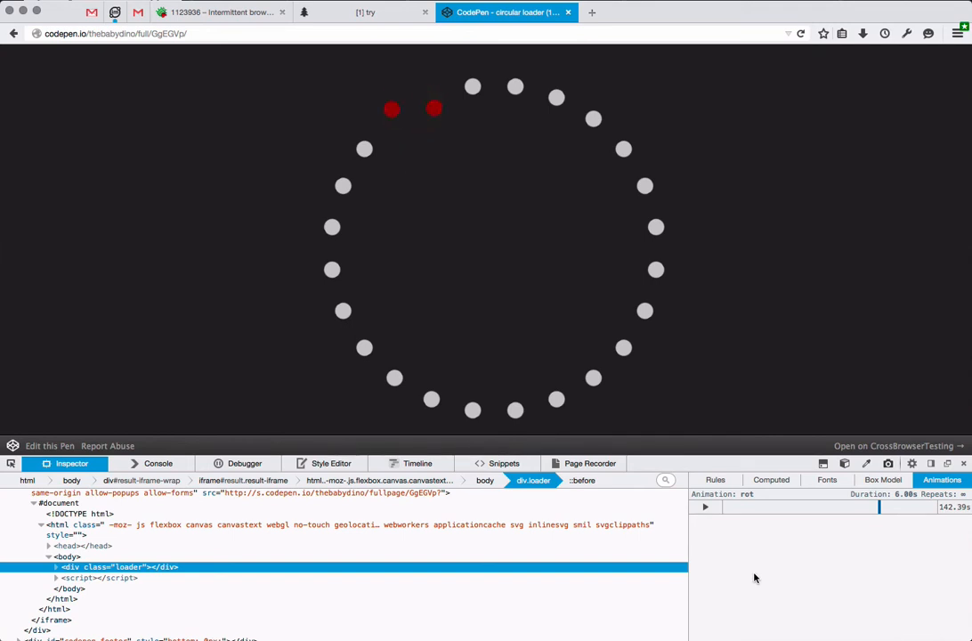
pyautogui.moveTo(744, 540)
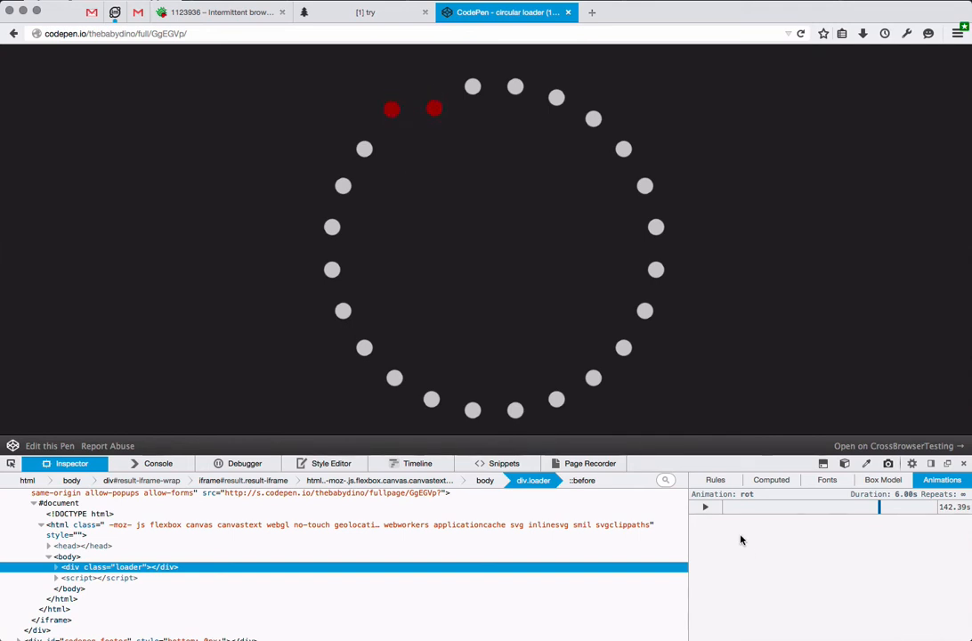
# Return to the Rules view and scroll through the .loader box-shadow list
pyautogui.click(715, 480)
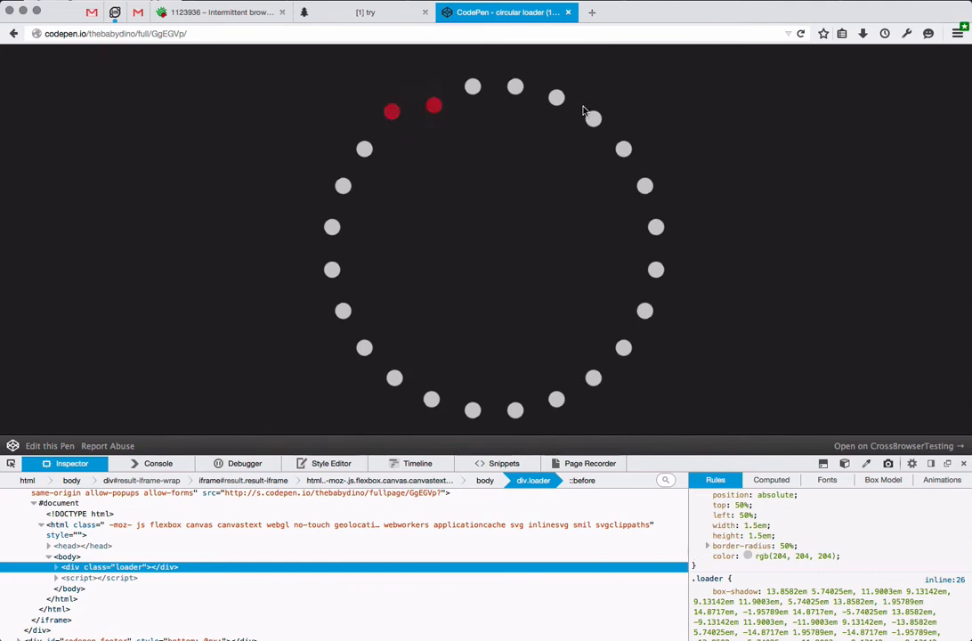
pyautogui.moveTo(719, 359)
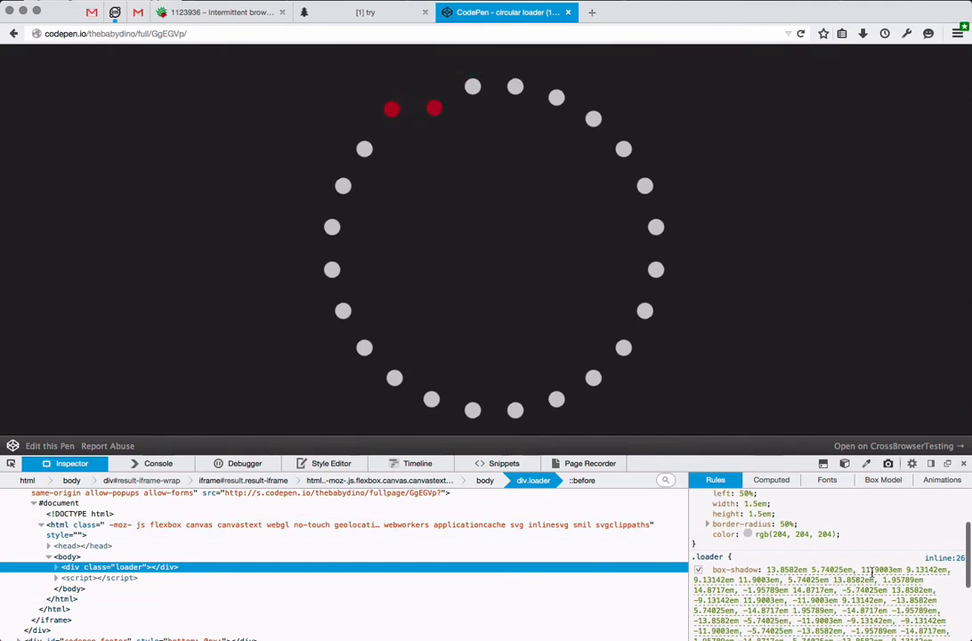
pyautogui.scroll(-3)
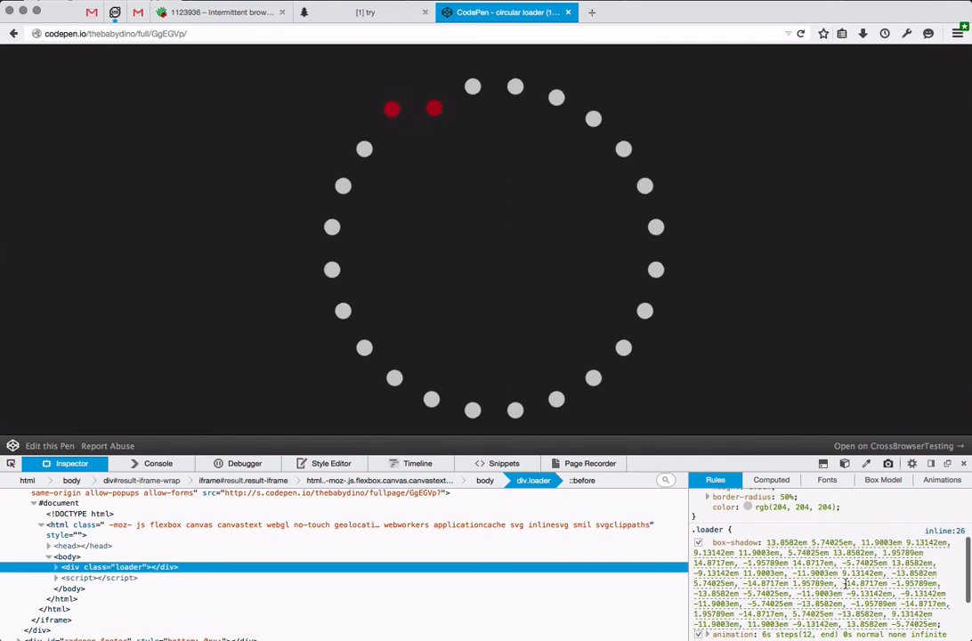
pyautogui.moveTo(481, 134)
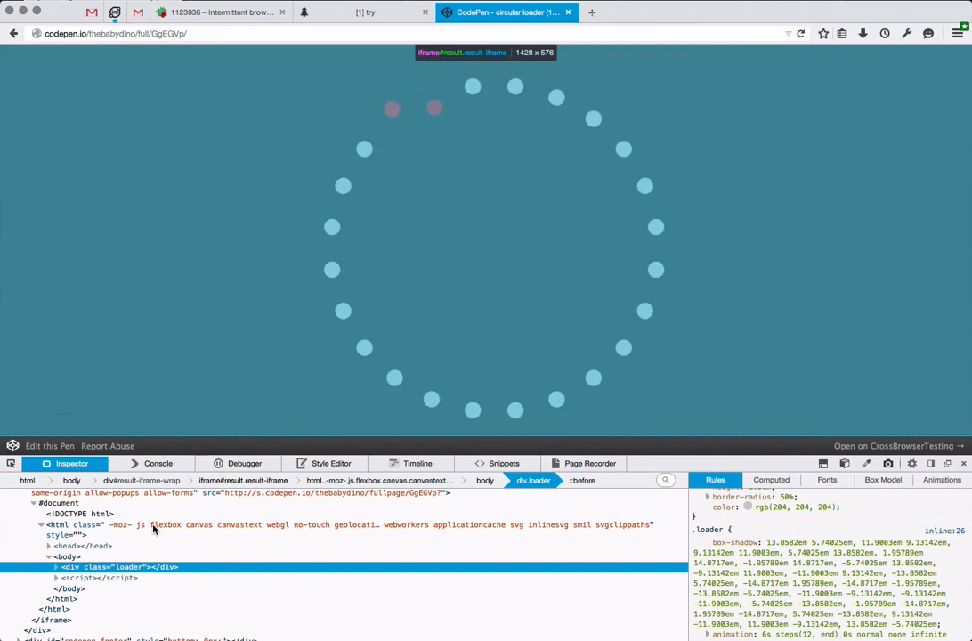
# Expand div.loader, view the ::before pseudo-element's keyframe rules, then reselect div.loader
pyautogui.click(56, 567)
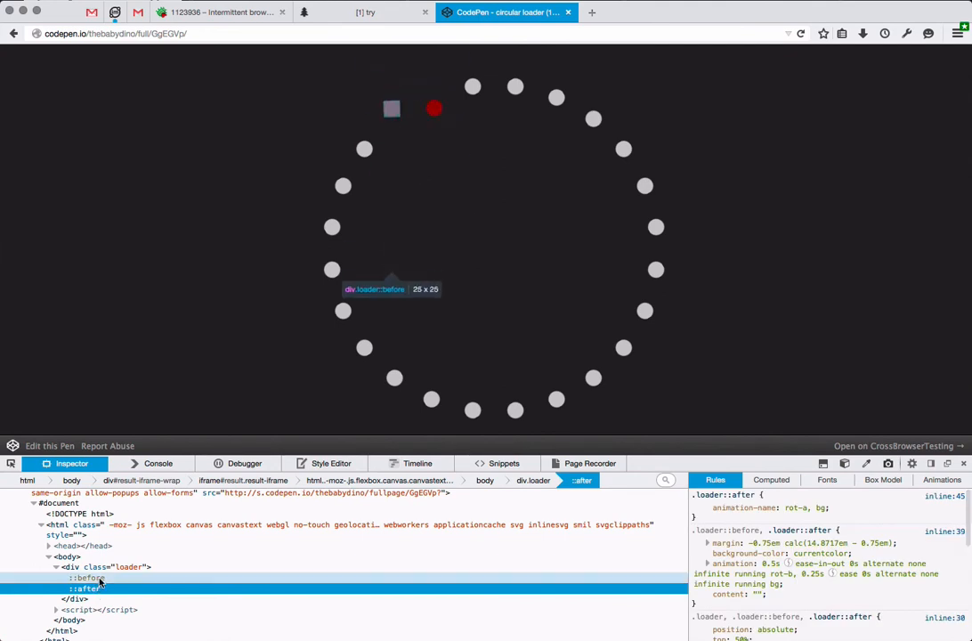
pyautogui.click(88, 578)
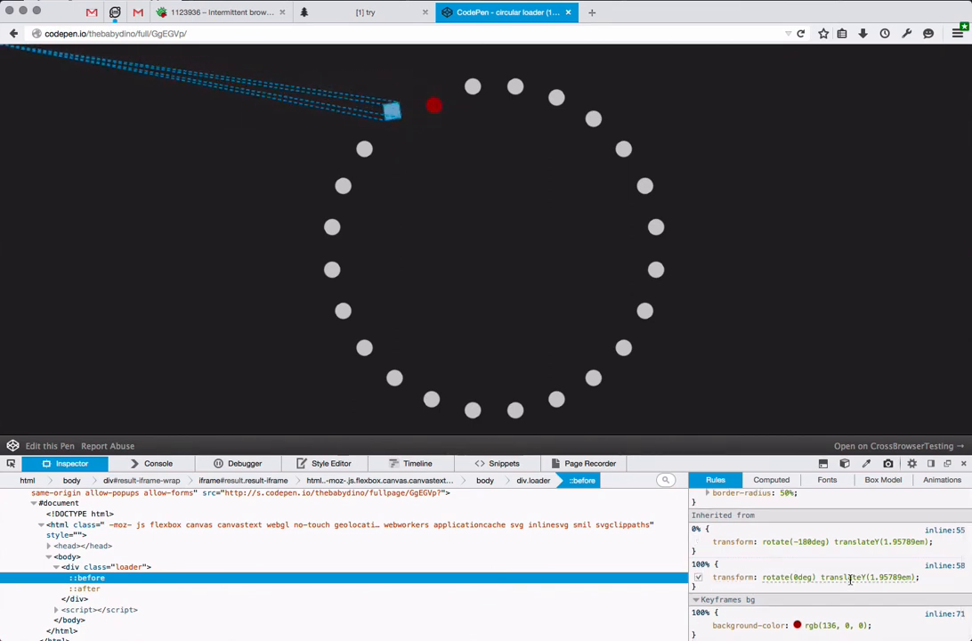
pyautogui.click(698, 542)
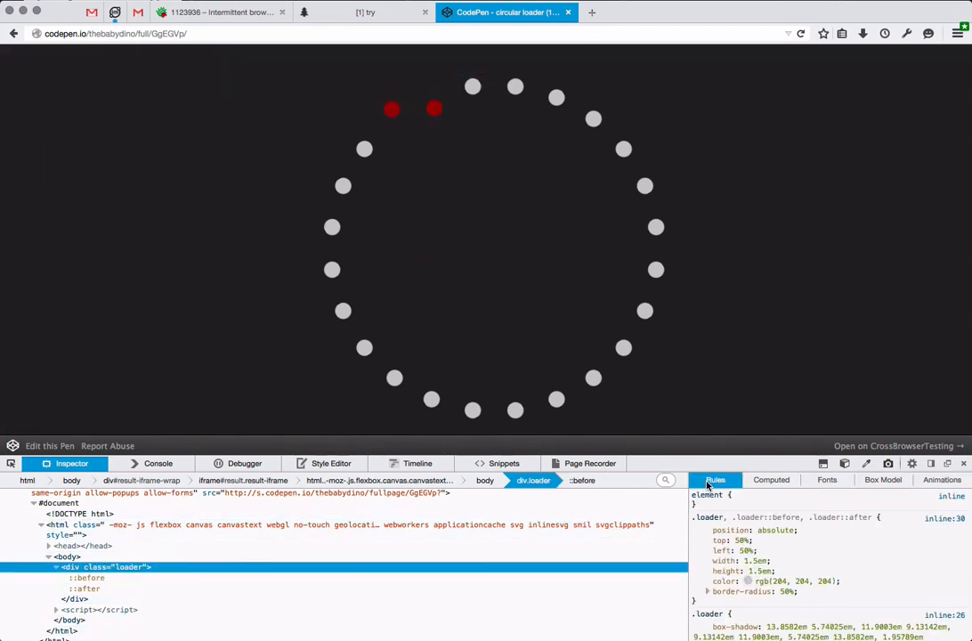
pyautogui.scroll(-3)
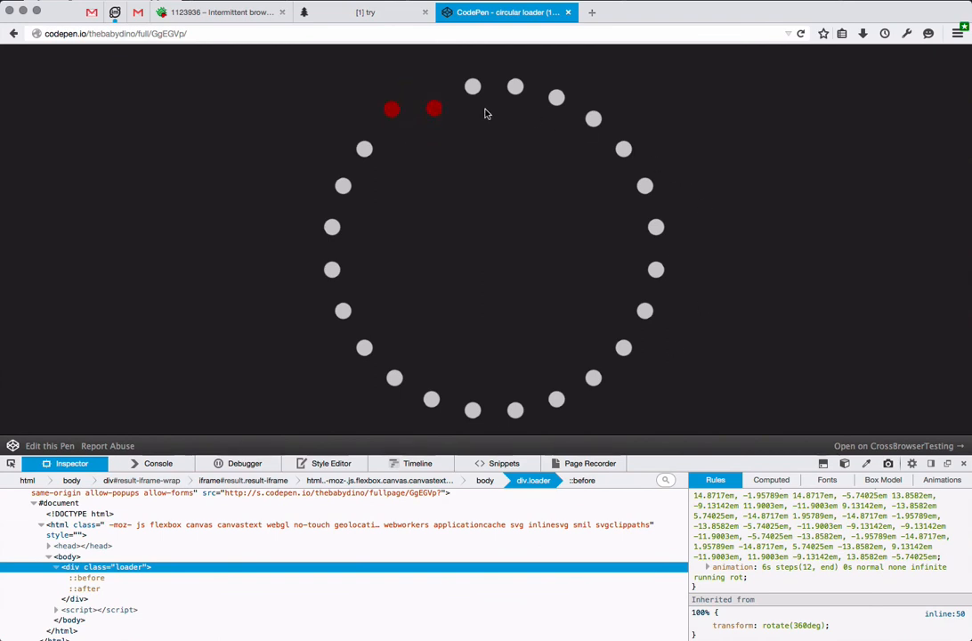
pyautogui.moveTo(702, 295)
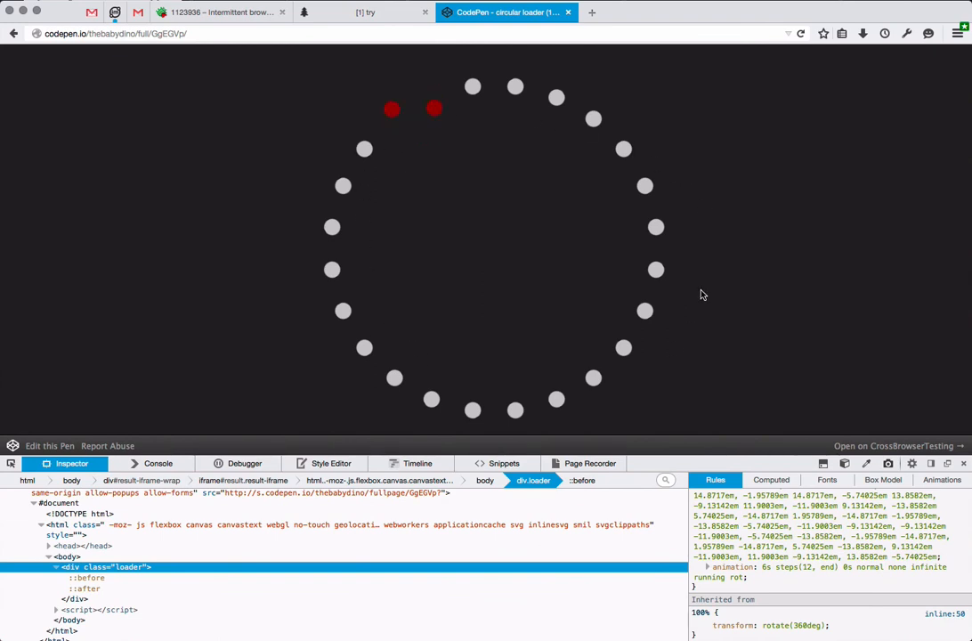
pyautogui.moveTo(712, 297)
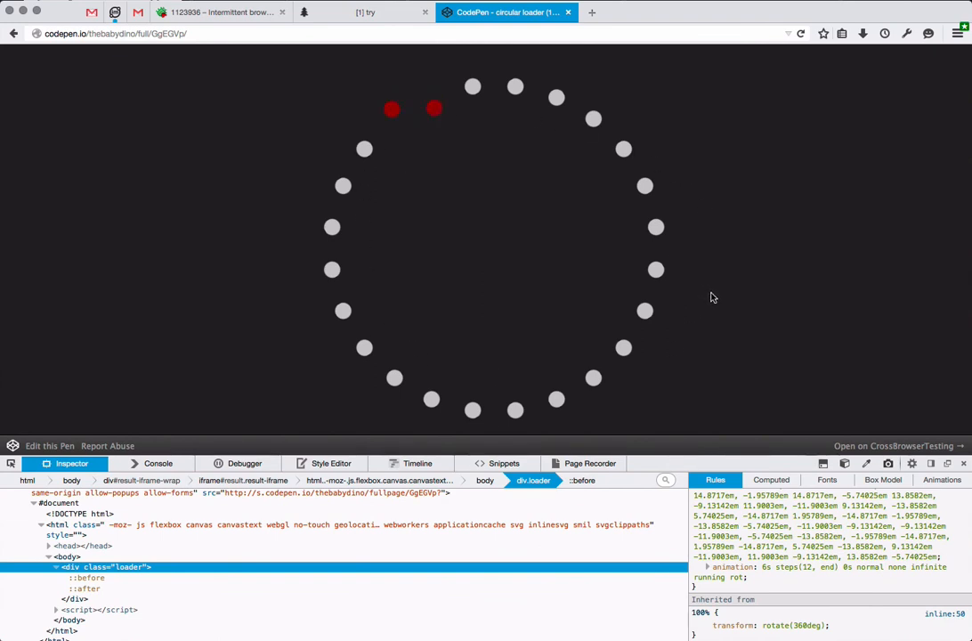